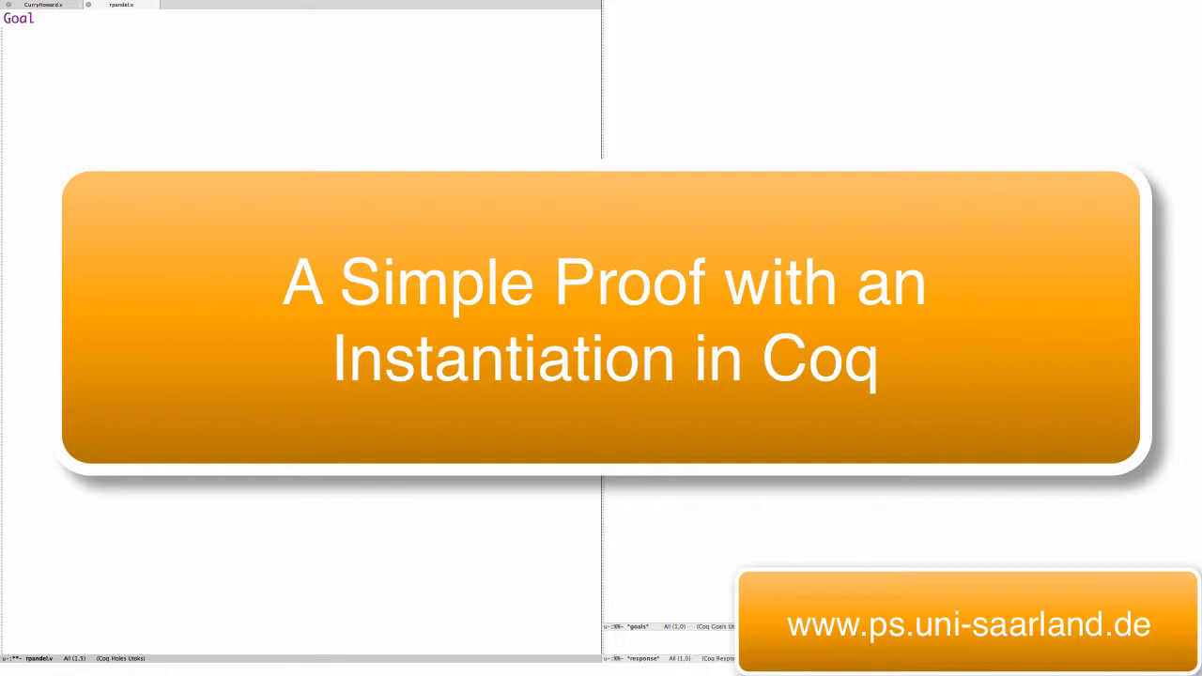
Type the Goal ∀ X Y : Prop, (∀ Z : Prop, (X → Y → Z) → Z) → X.
type("∀ X Y : Prop")
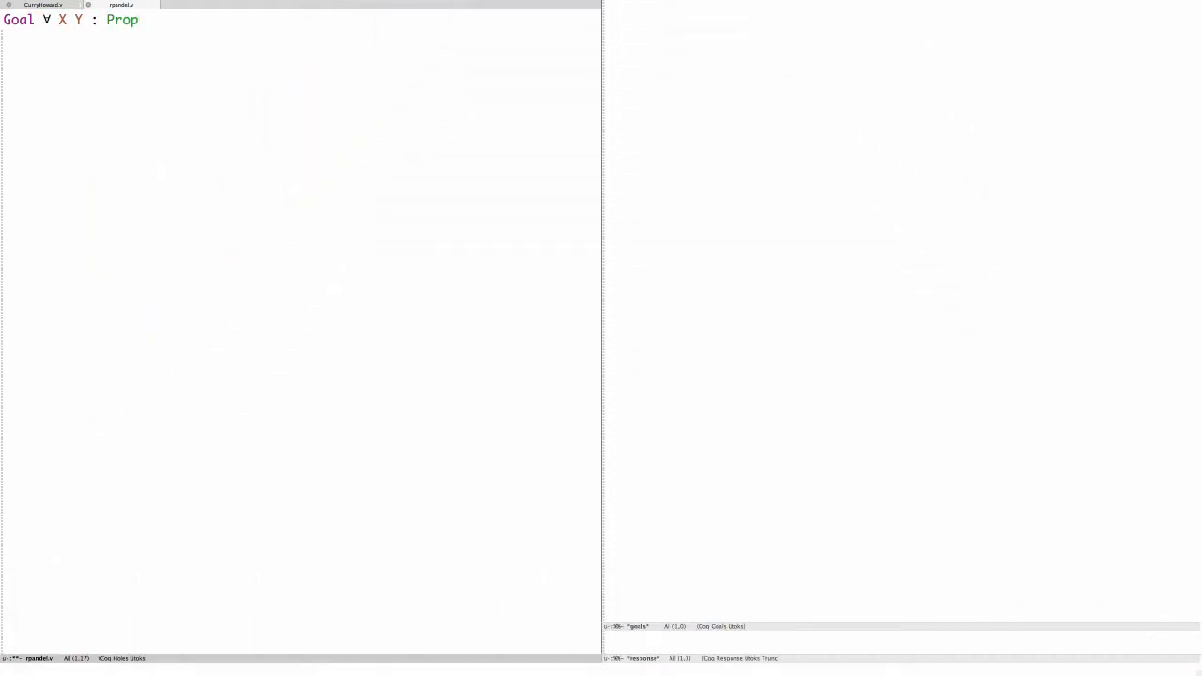
type(", (∀ Z : Prop")
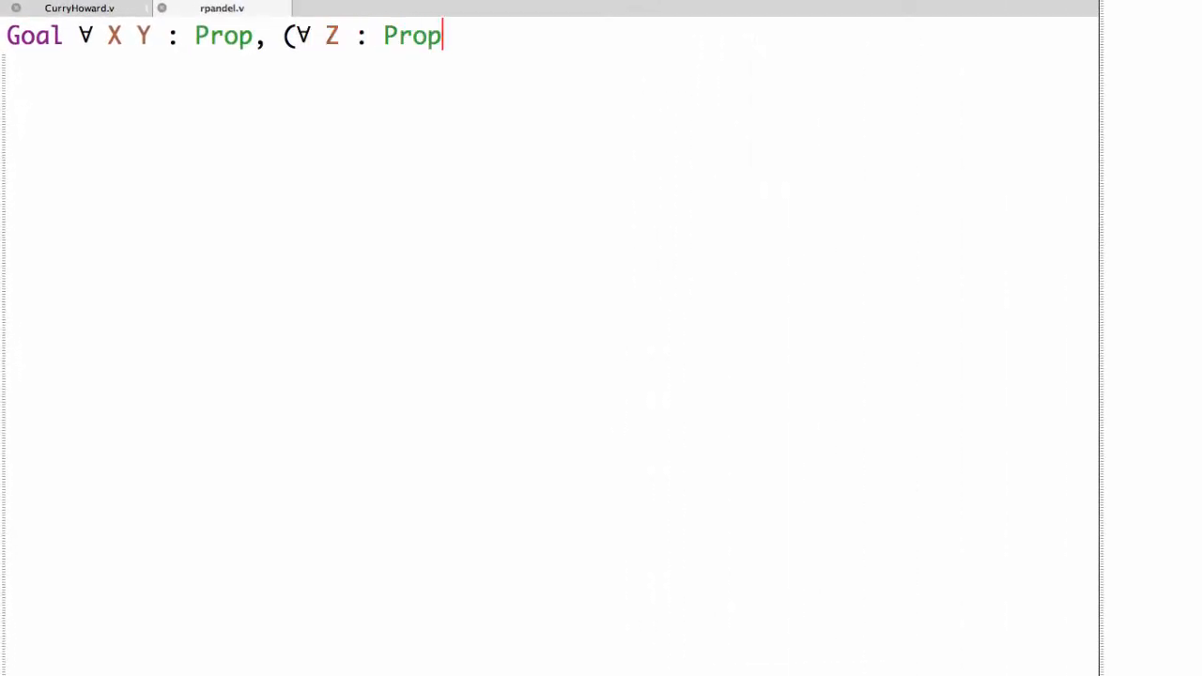
type(", (X → Y →")
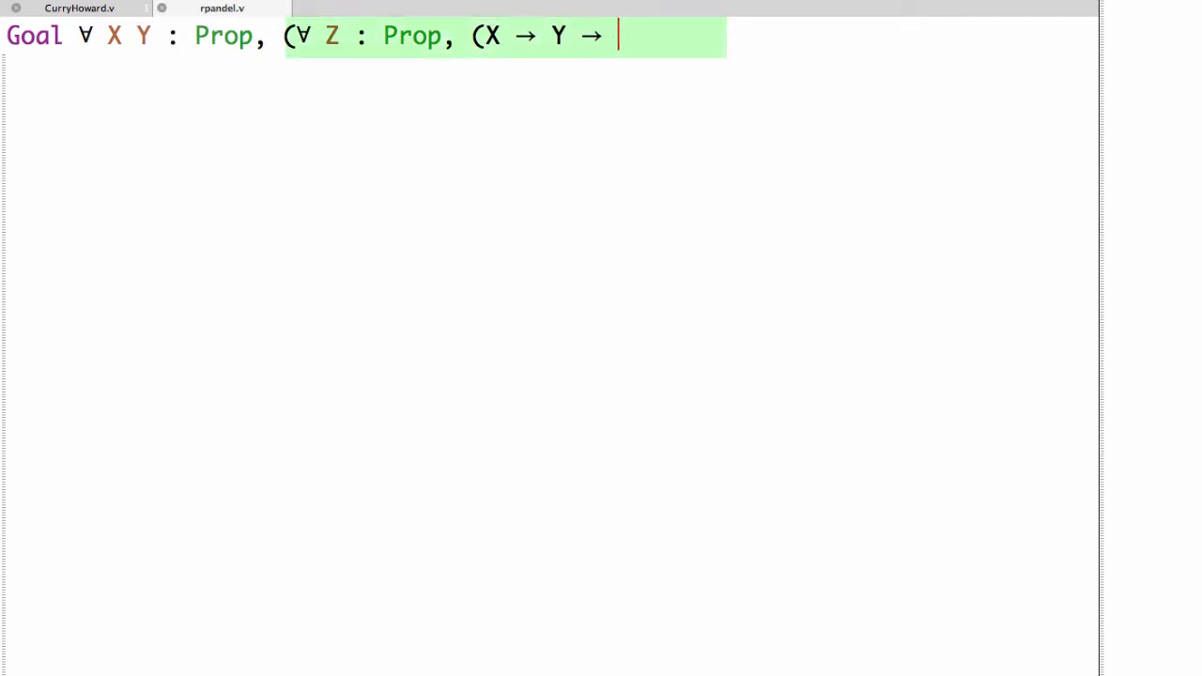
type("Z) → Z)")
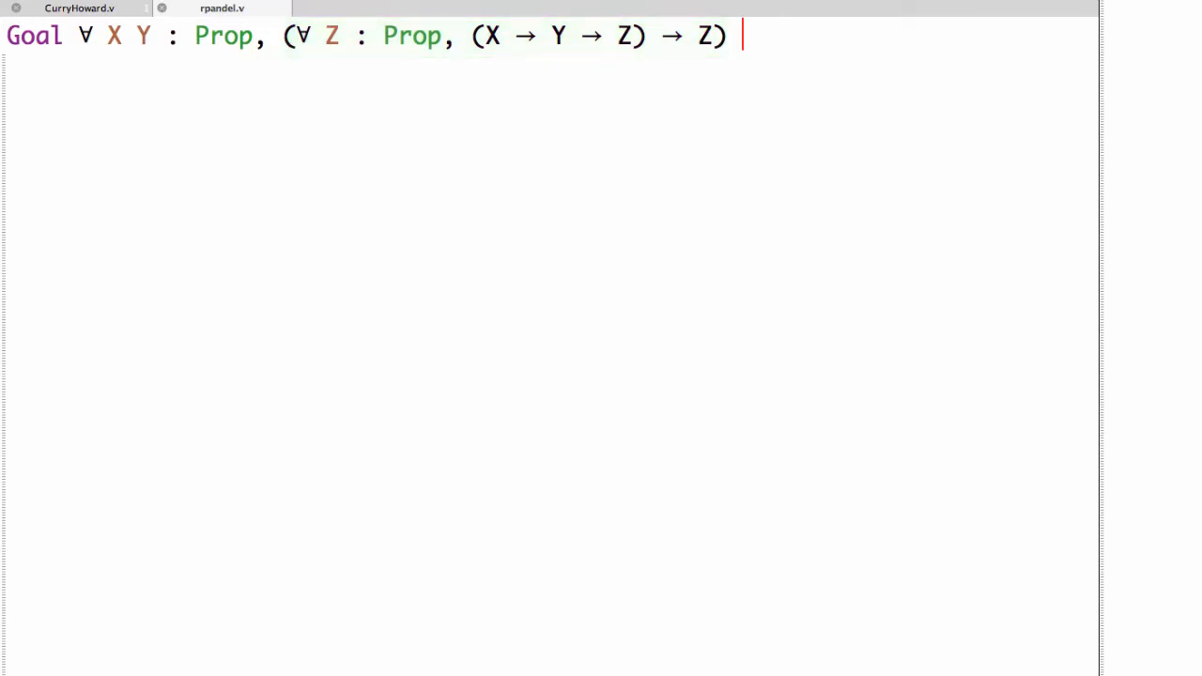
type("→ X.")
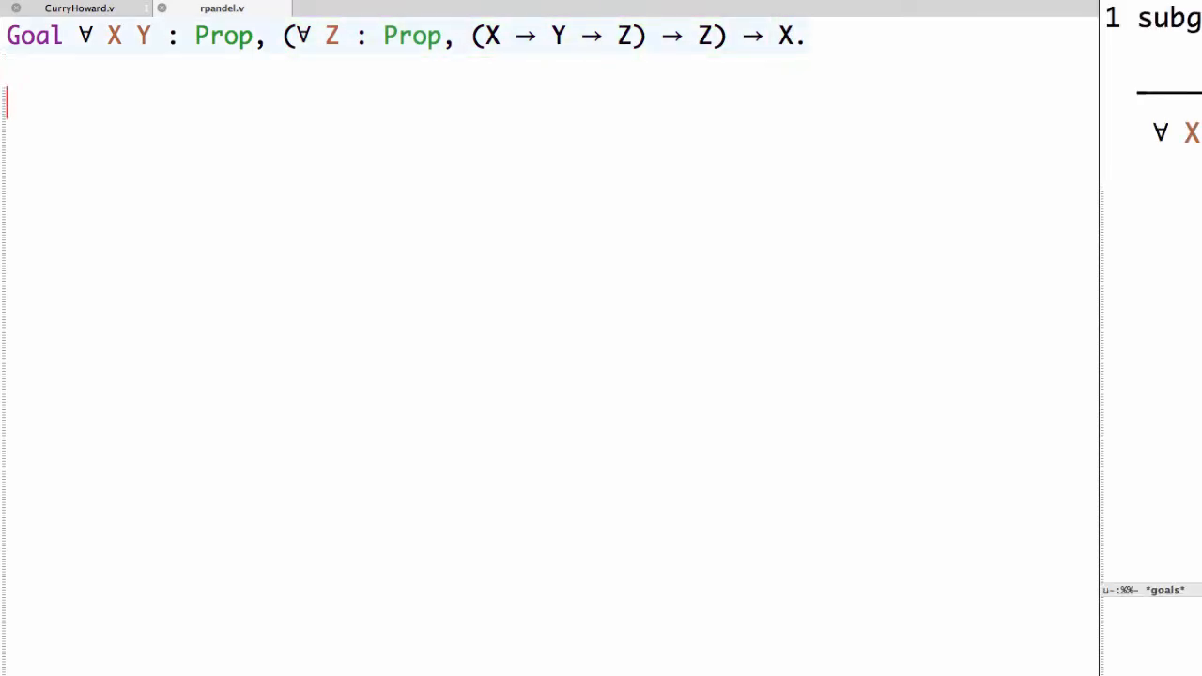
Enter Proof. followed by intros X Y A.
type("Proof.")
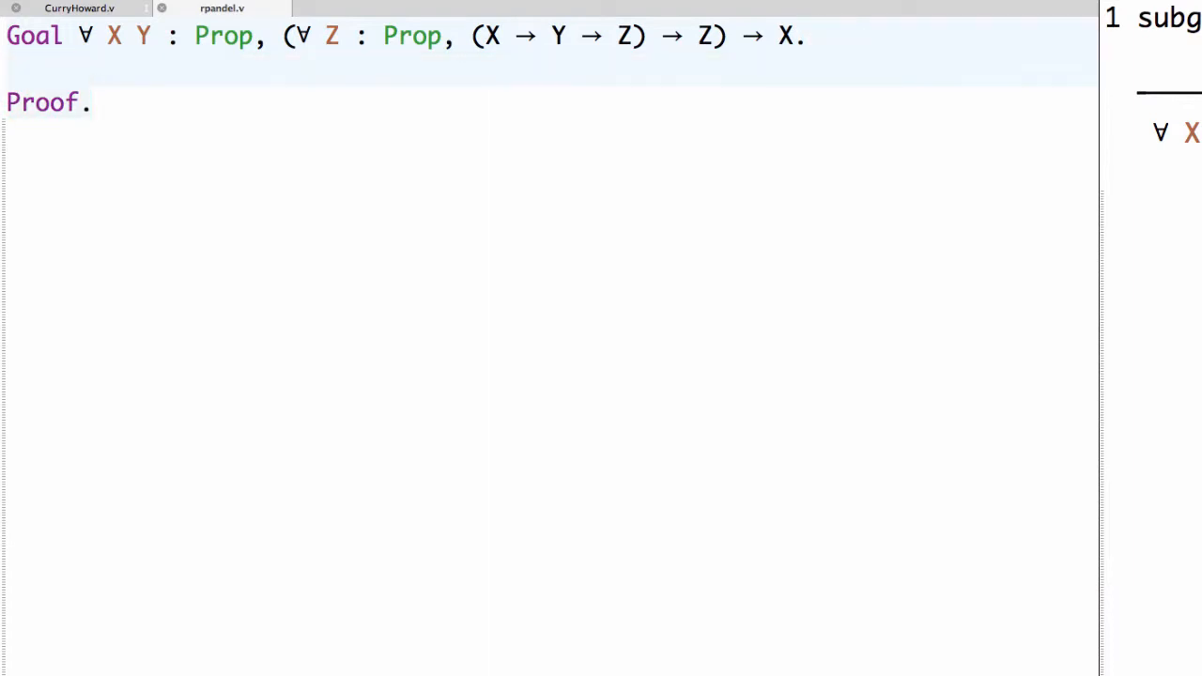
type("intro")
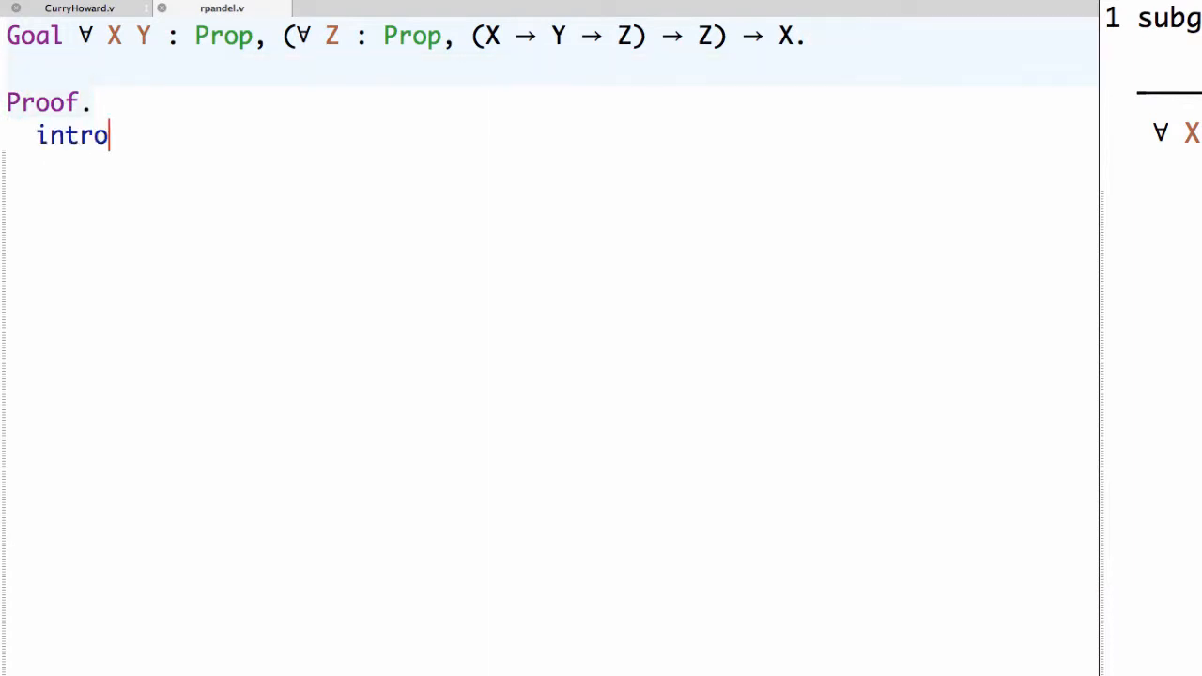
type("s X Y")
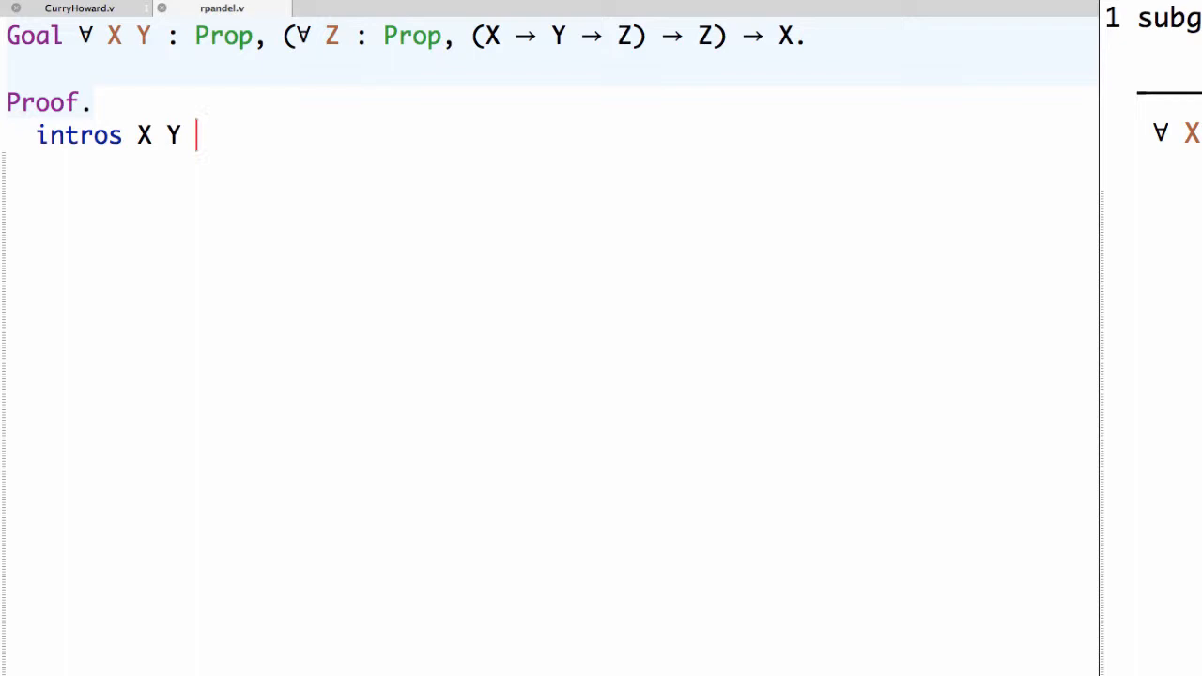
type("A. a")
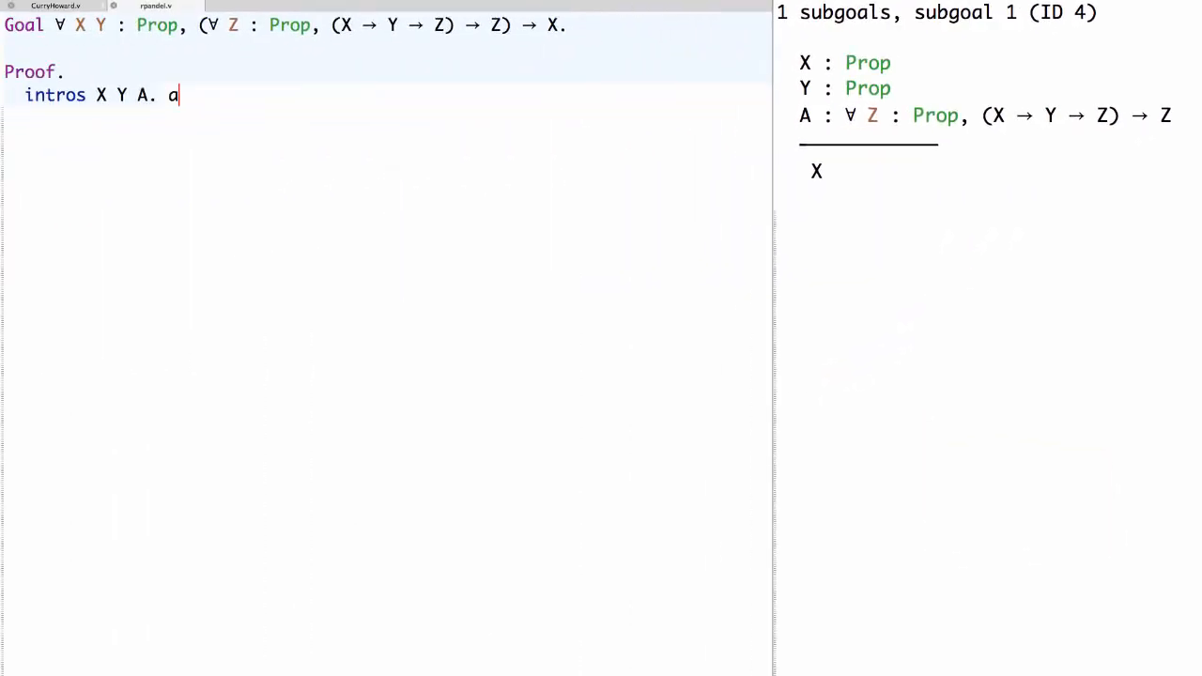
Write the tactics apply A., intros B C. and exact B.
type("pply A.")
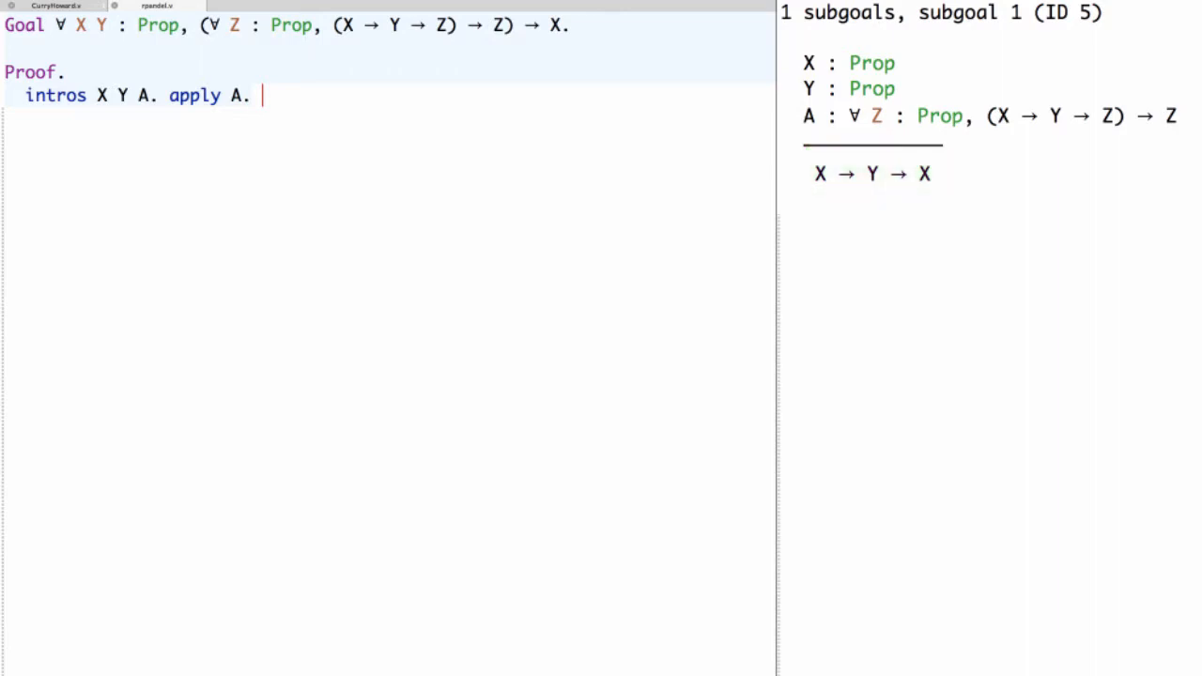
type("intros B C.")
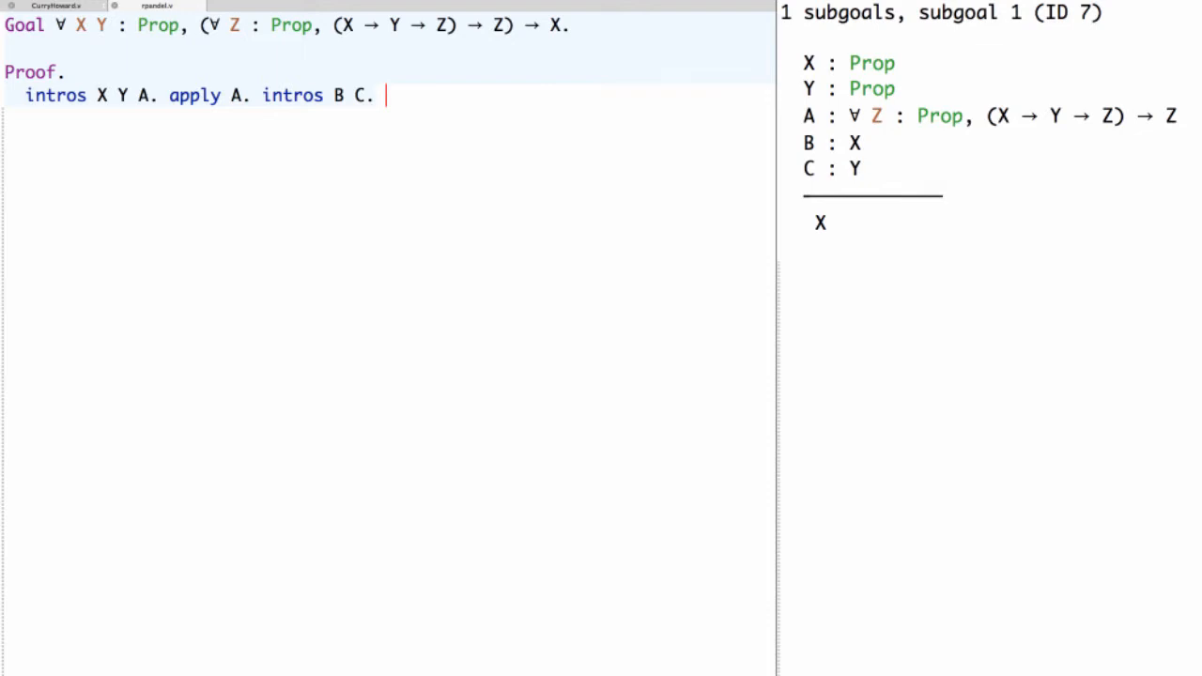
type("exact B.")
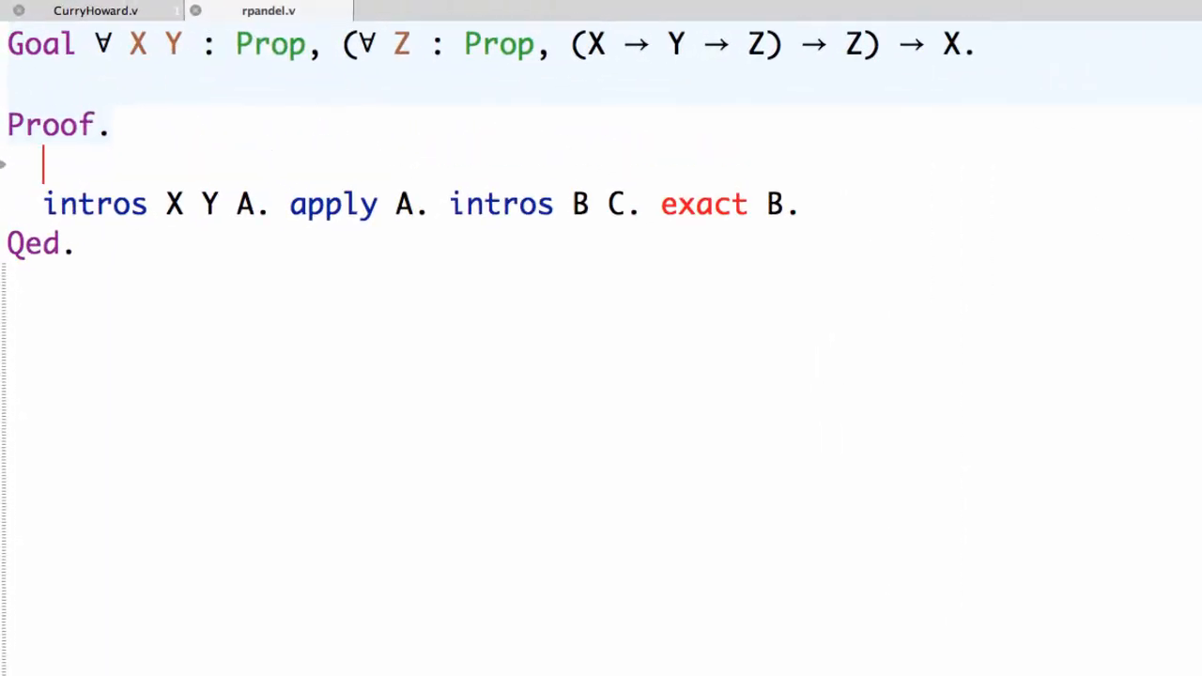
Type the partial term exact (fun X Y A => A on the blank line.
type("exact (")
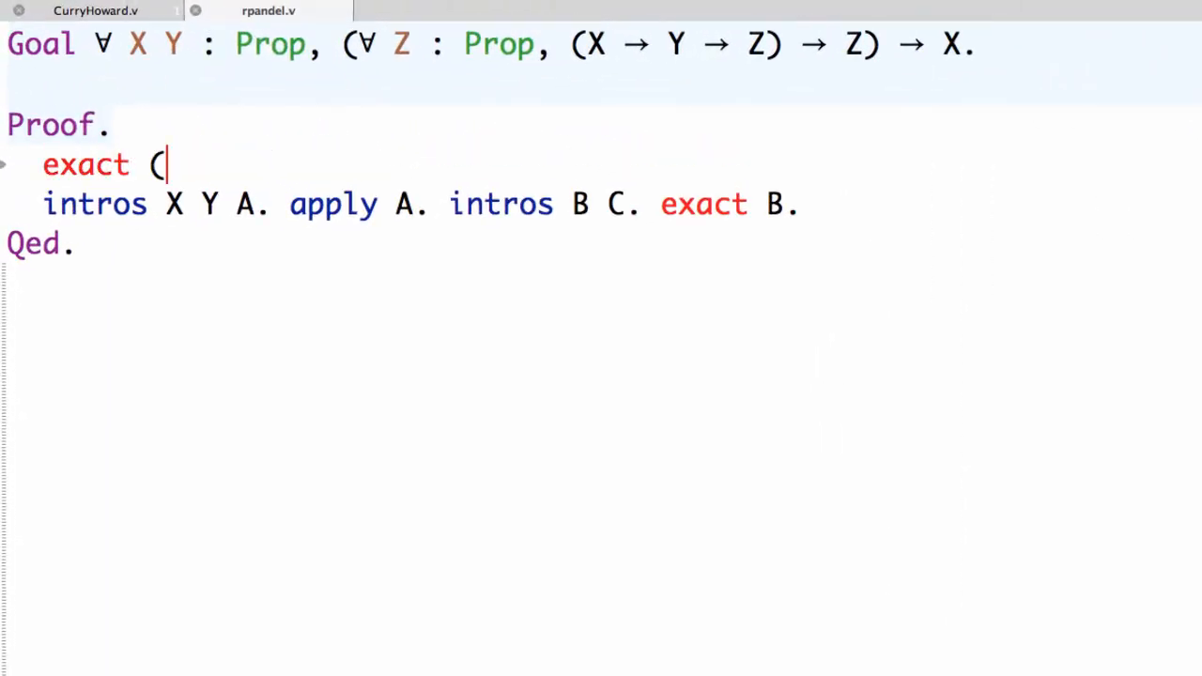
type("fun X")
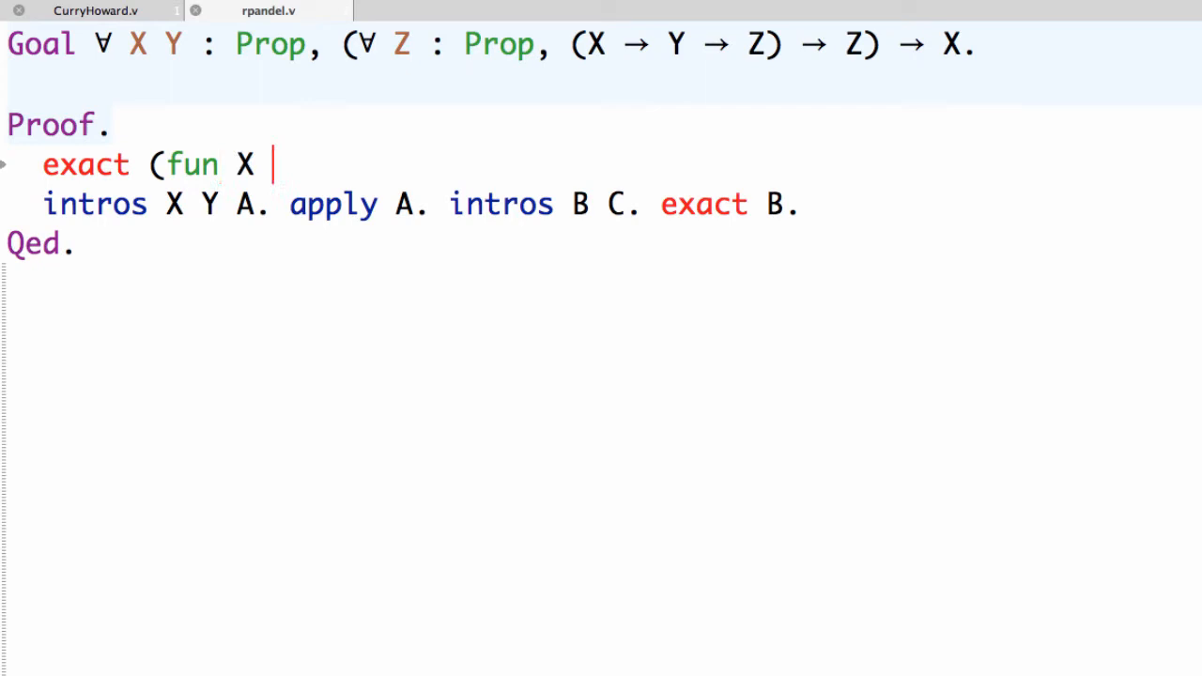
type("Y A =>")
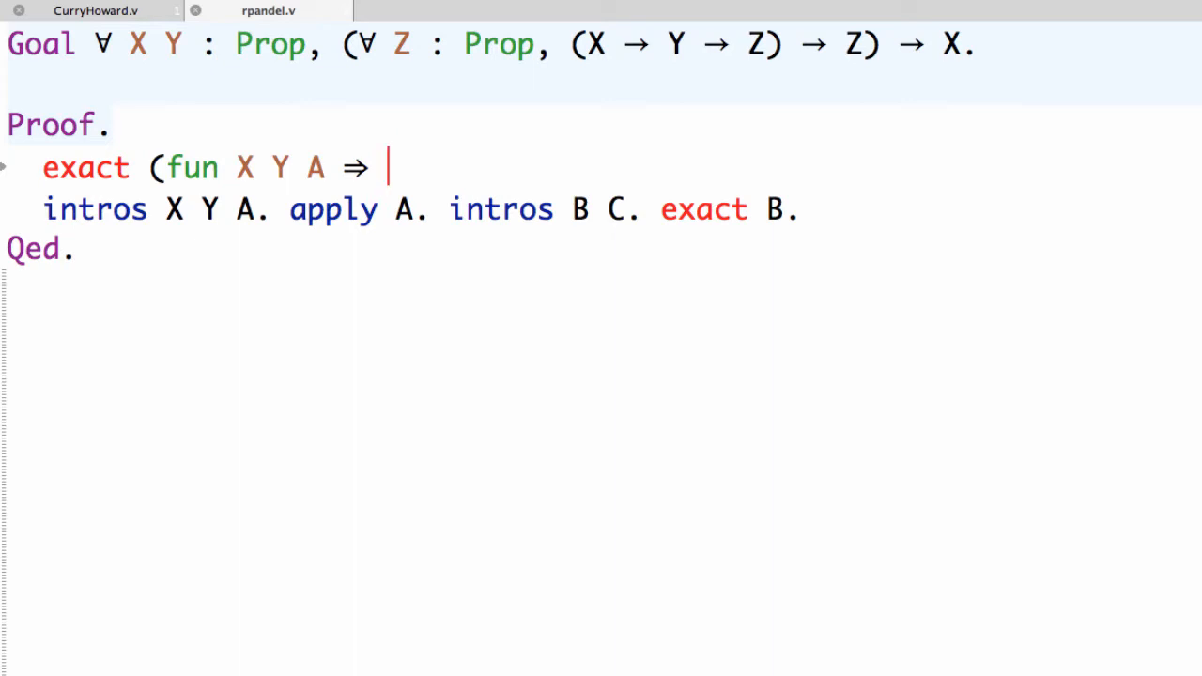
type("A")
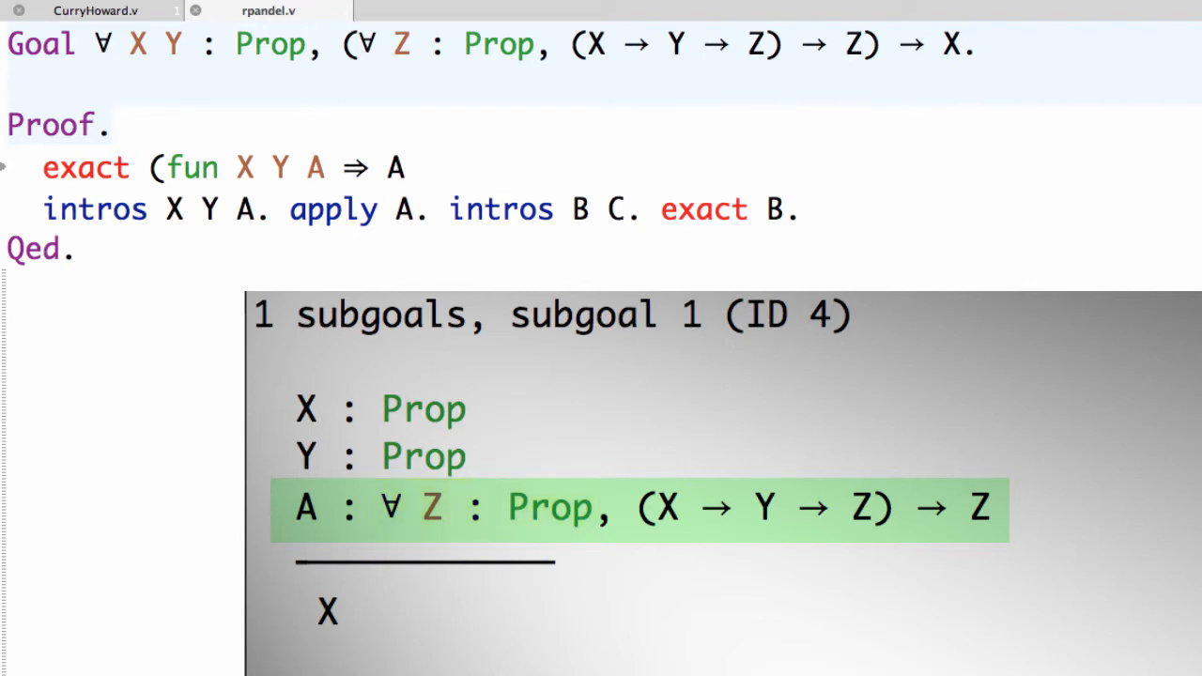
Complete the term with X (fun B C ⇒ B)) and fold the proof body.
type("X")
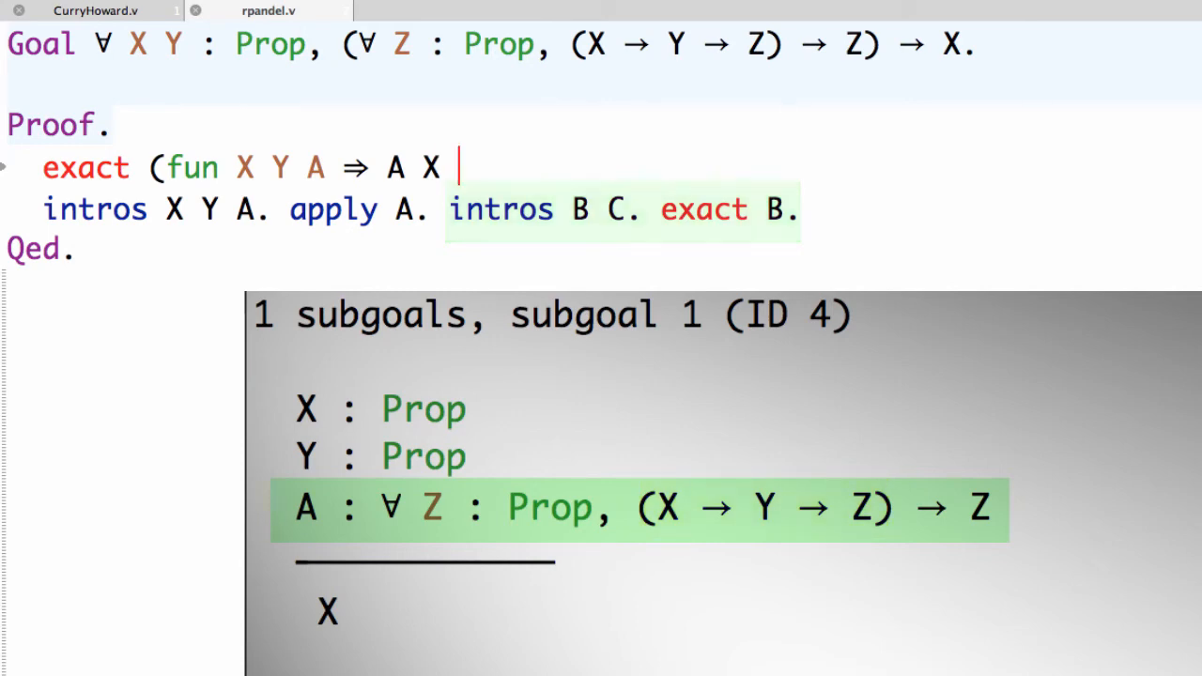
type("(fun B C")
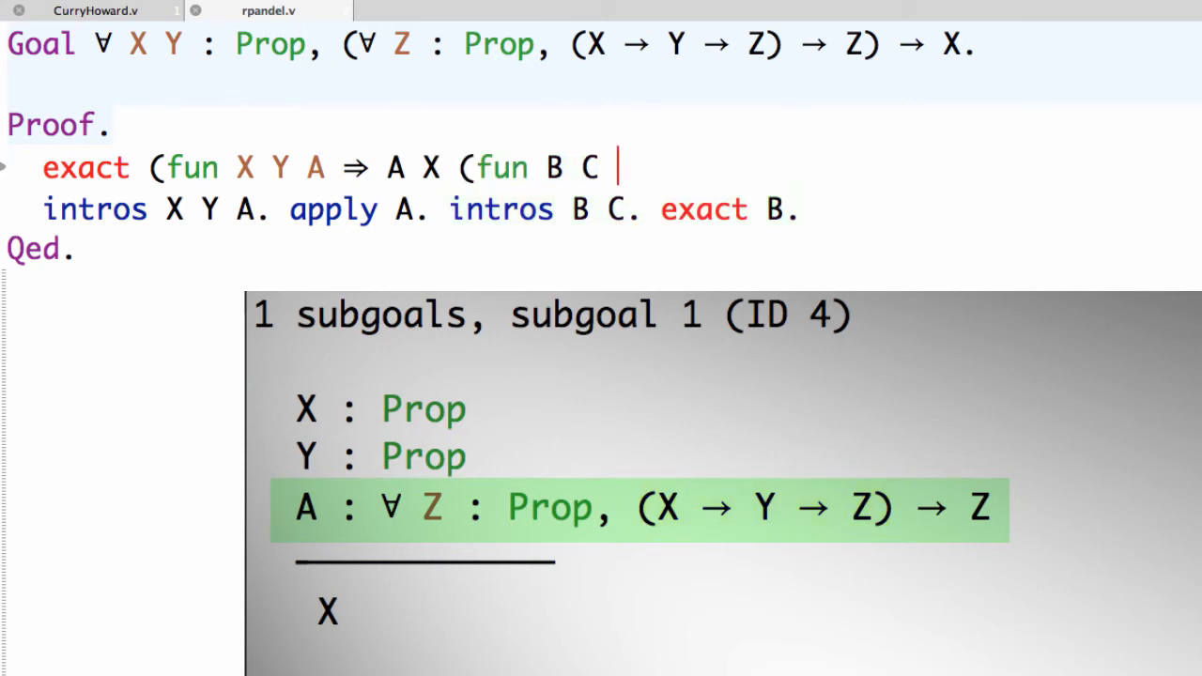
type("⇒ B))")
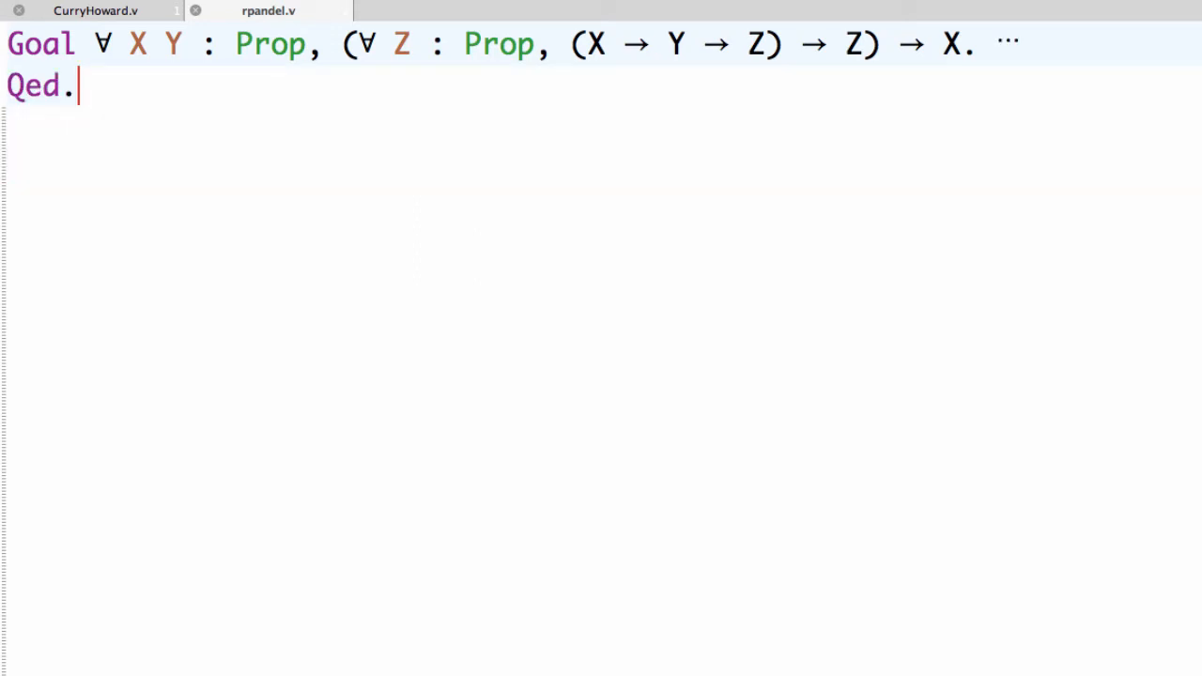
Unfold the proof body and return the cursor to the Goal line.
type("Proof.")
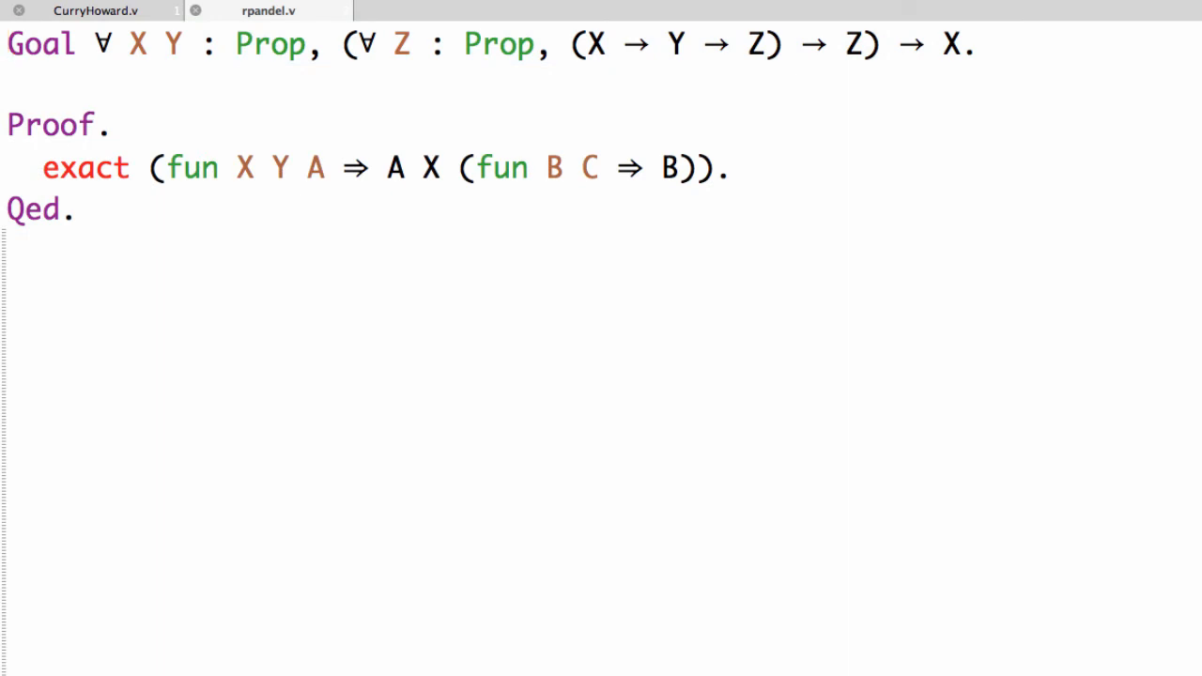
left_click(6, 44)
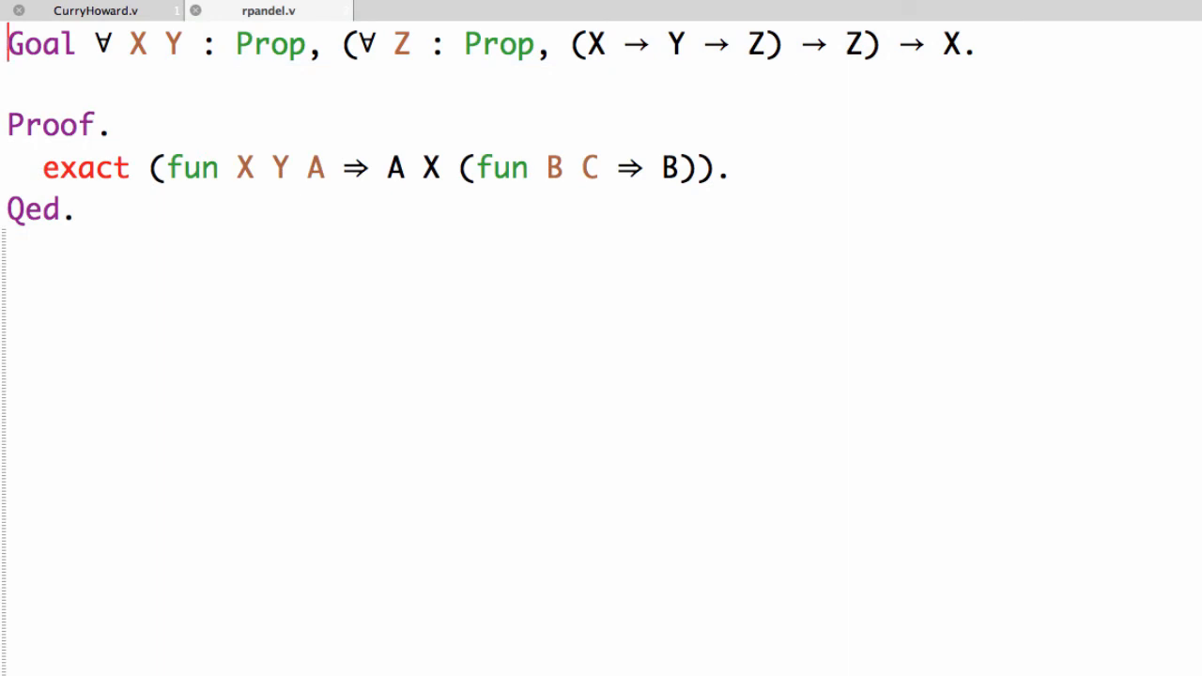